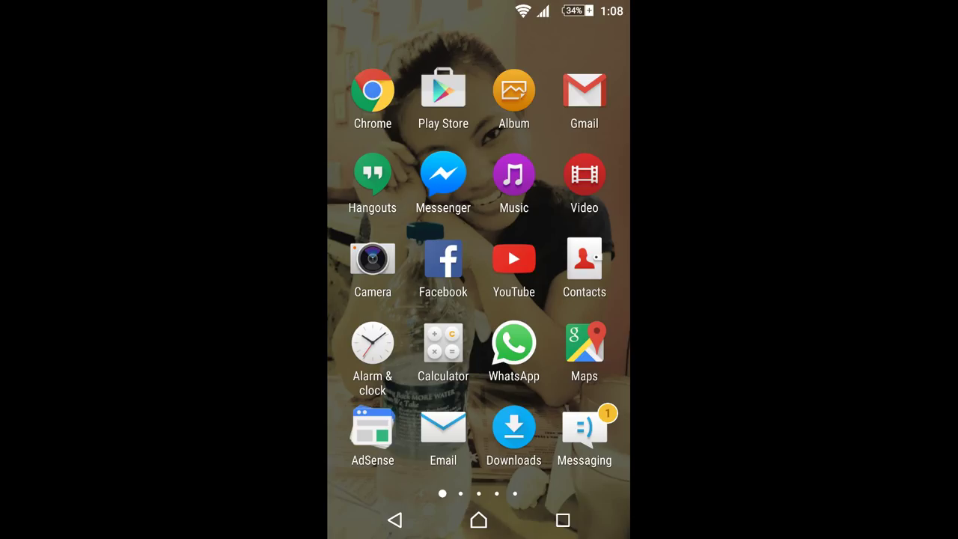
Launch Facebook from the home screen so its news feed appears.
left_click(443, 257)
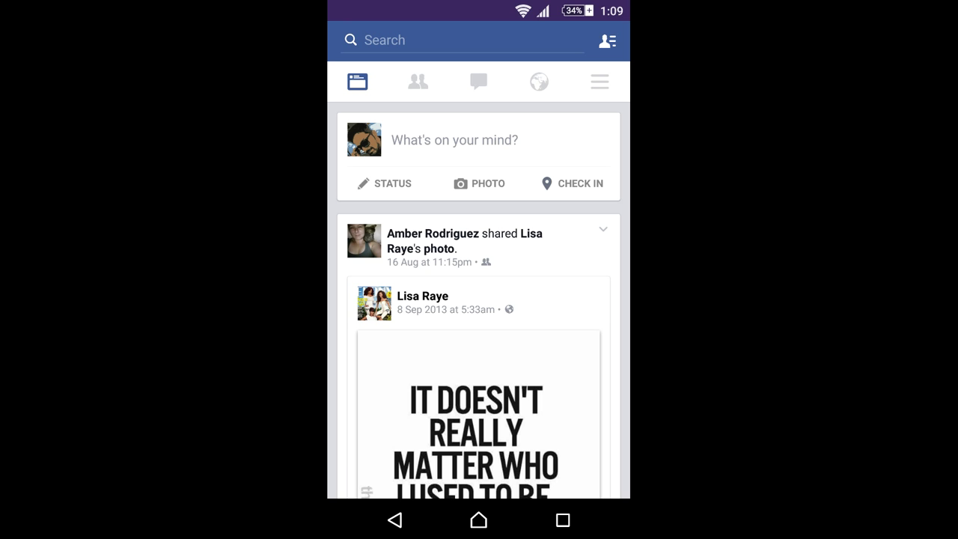
Bring up the hamburger menu scrolled down to the Account Settings and help section.
left_click(599, 81)
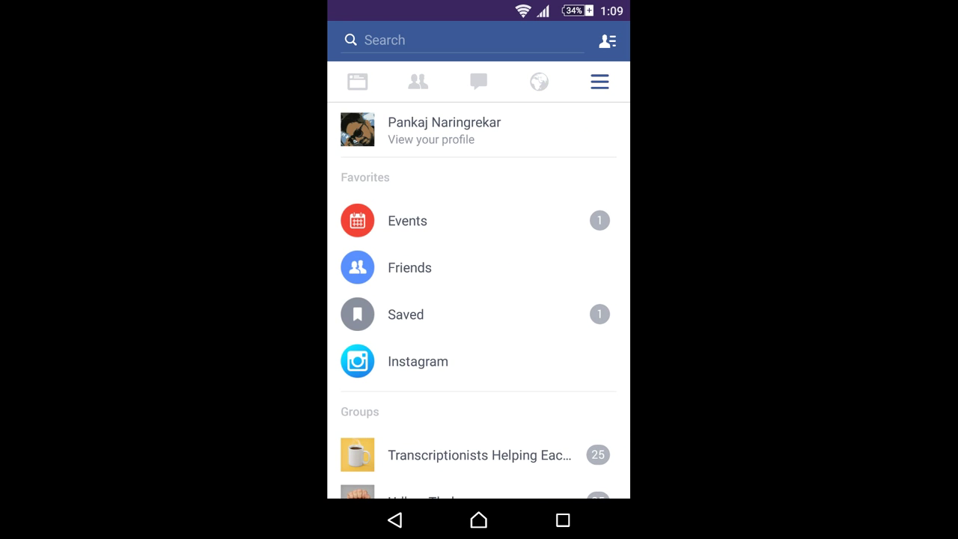
scroll("down", 3)
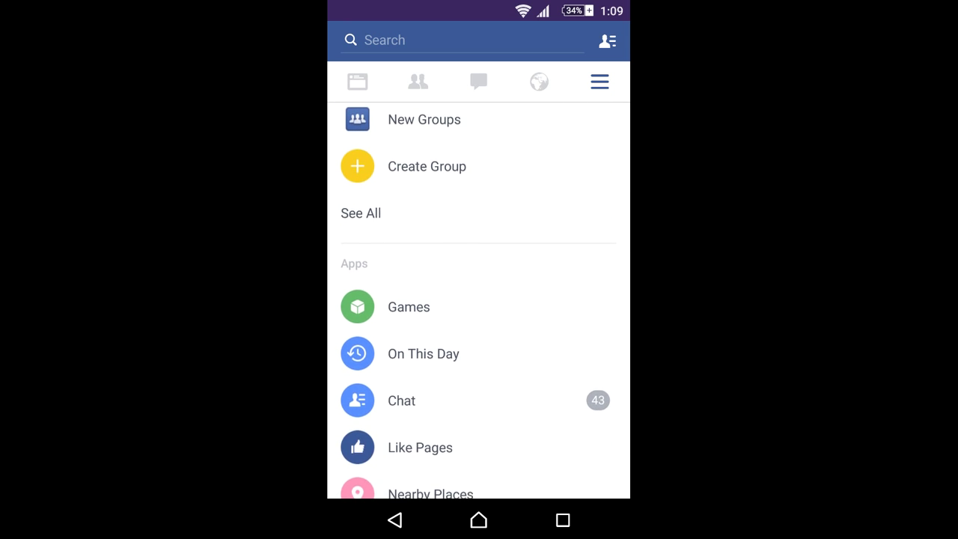
scroll("down", 3)
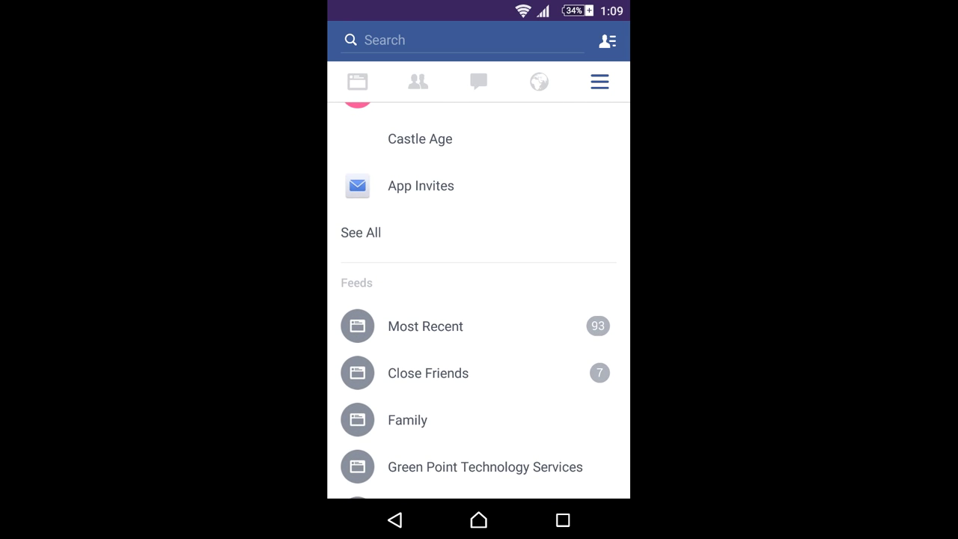
scroll("down", 3)
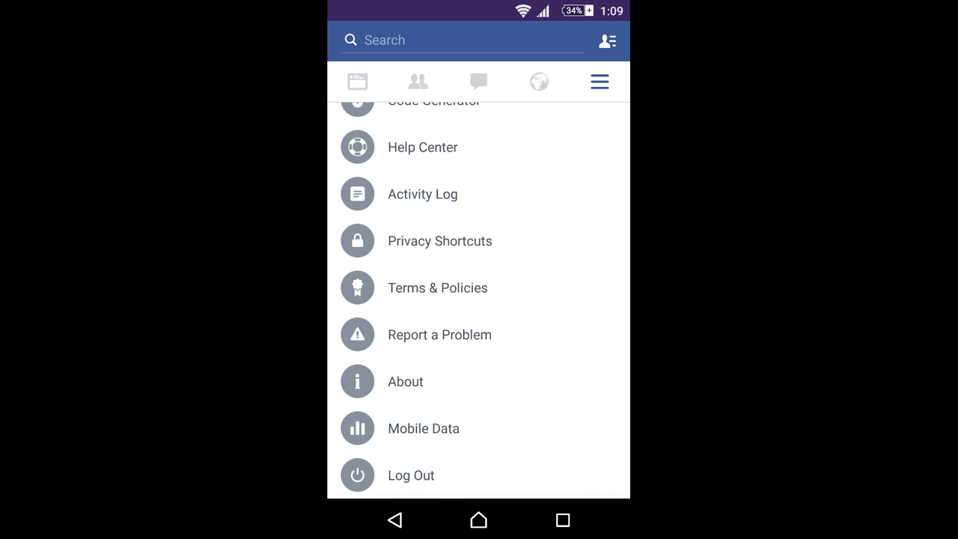
scroll("down", 3)
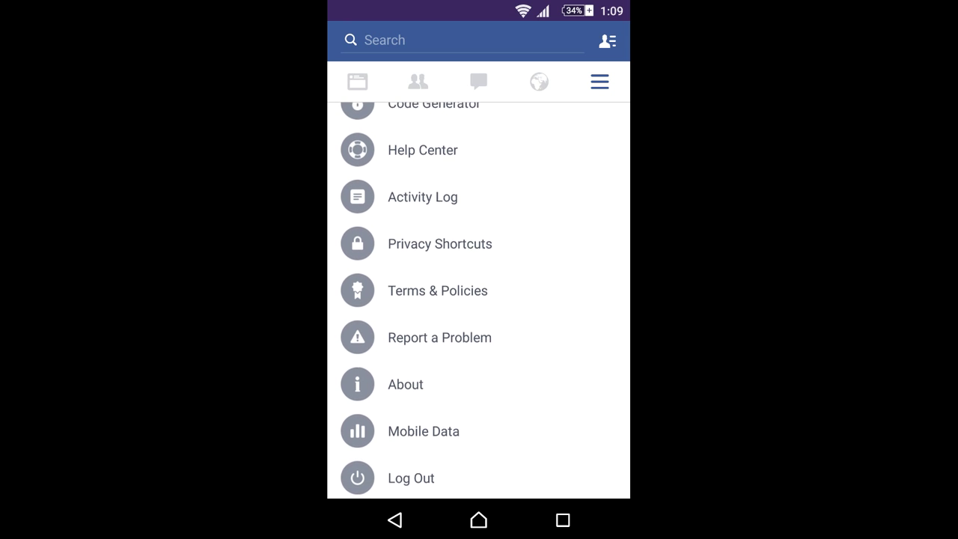
scroll("down", 3)
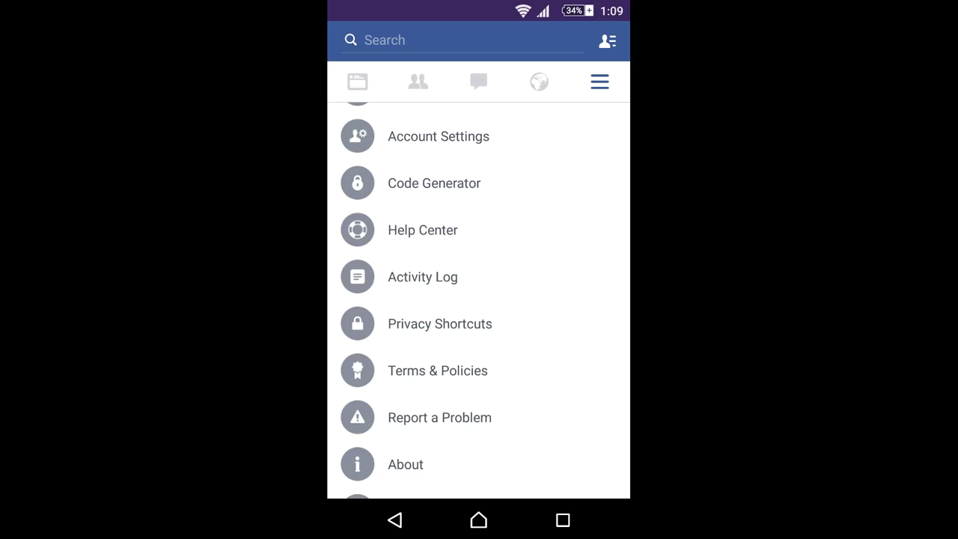
Go through Privacy Shortcuts and More Settings toward the Notifications from apps list.
left_click(440, 324)
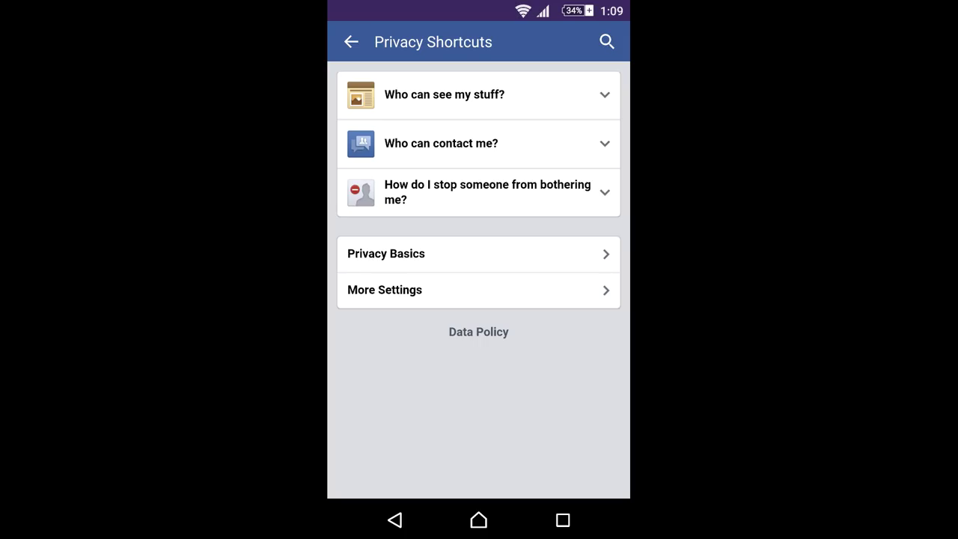
left_click(479, 291)
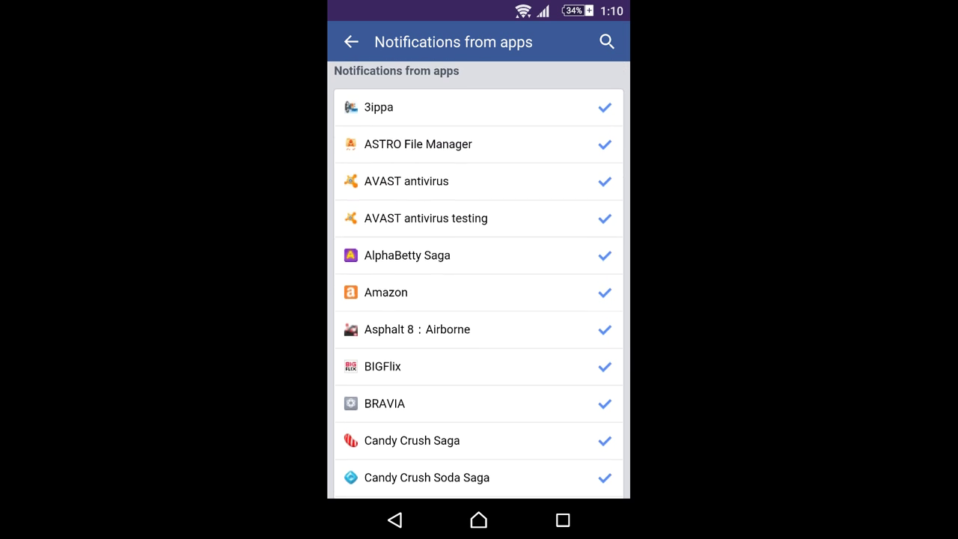
Scroll the app list down until Criminal Case and Dragon City show as unchecked.
scroll("down", 3)
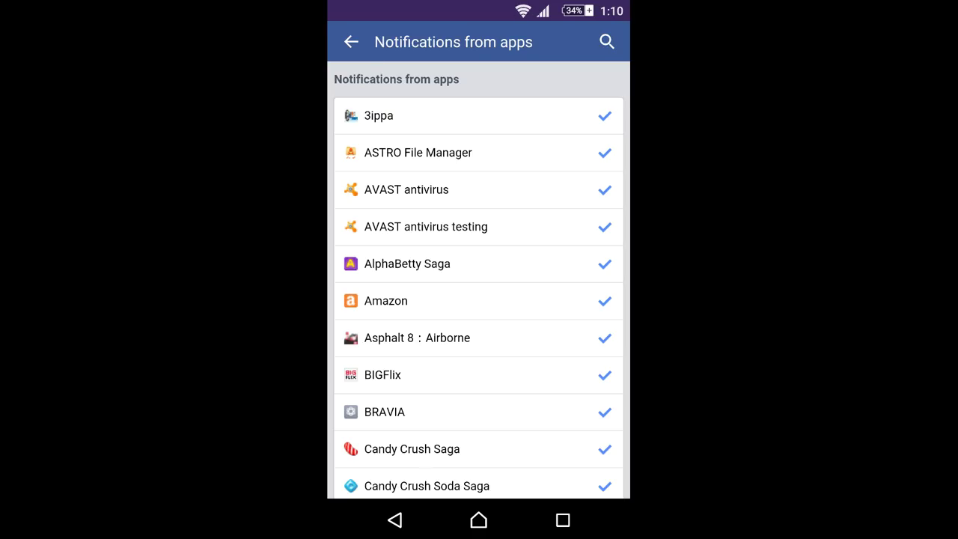
scroll("down", 3)
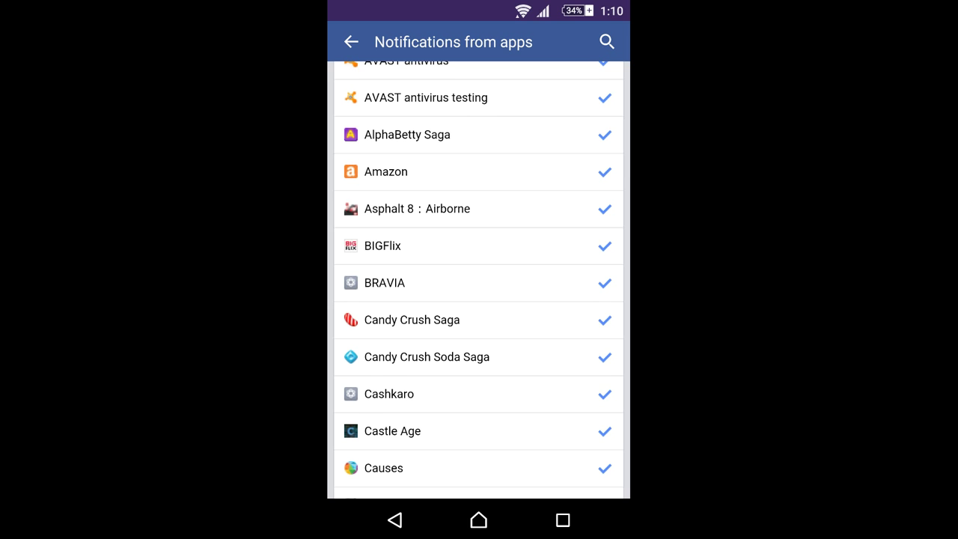
scroll("down", 3)
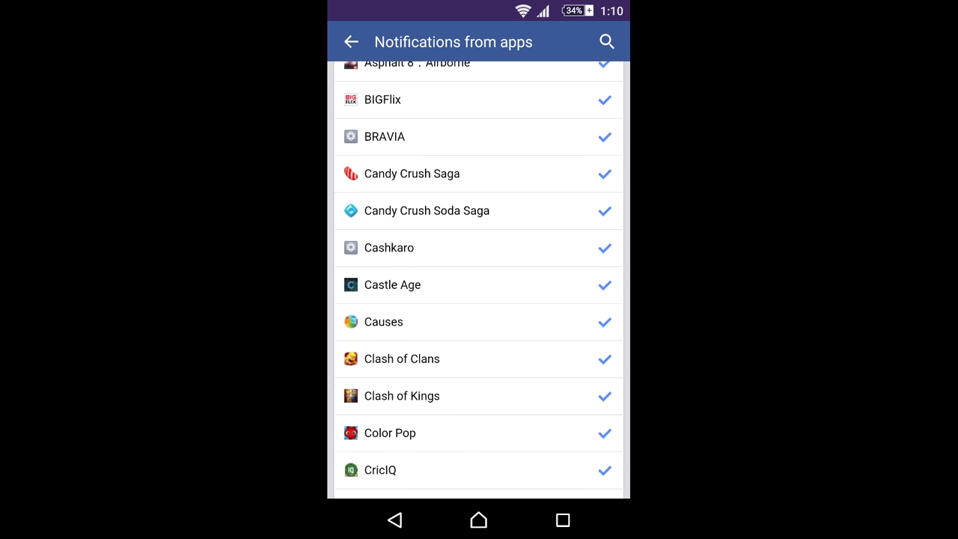
scroll("down", 3)
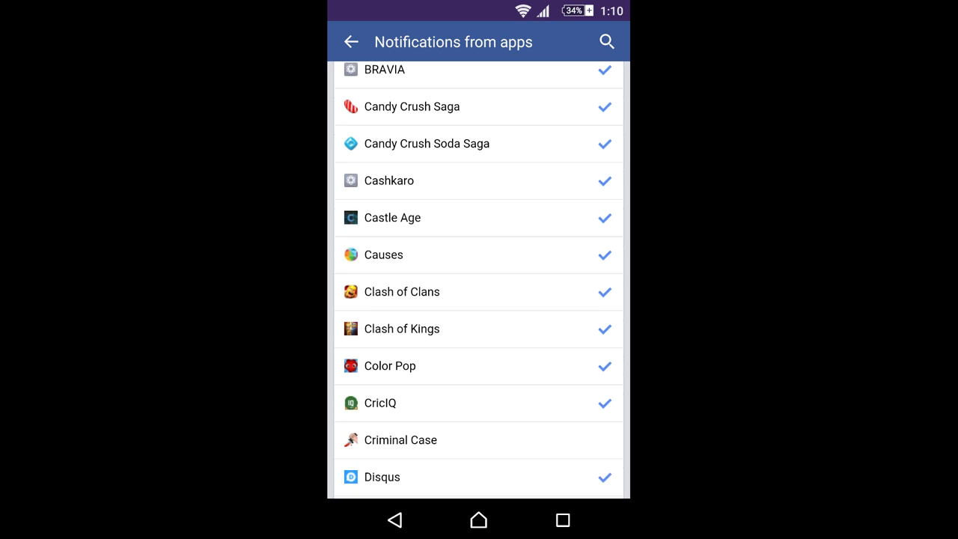
scroll("down", 3)
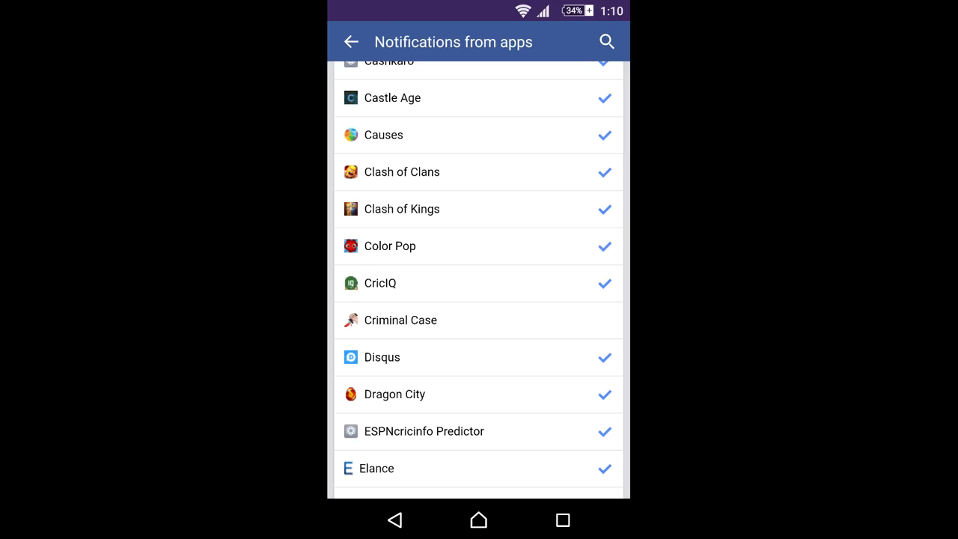
scroll("down", 3)
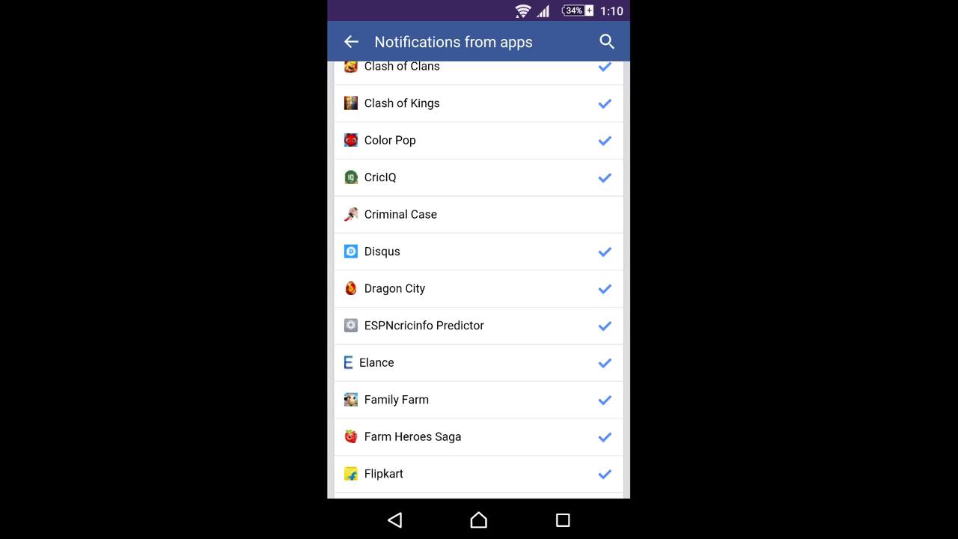
scroll("down", 3)
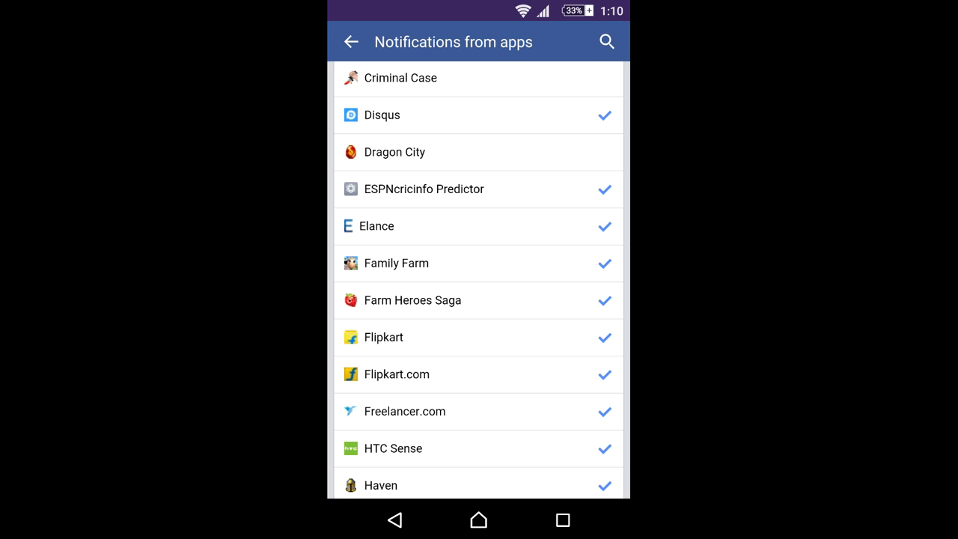
Untick CricIQ, then further down Candy Crush Saga and Candy Crush Soda Saga.
left_click(605, 410)
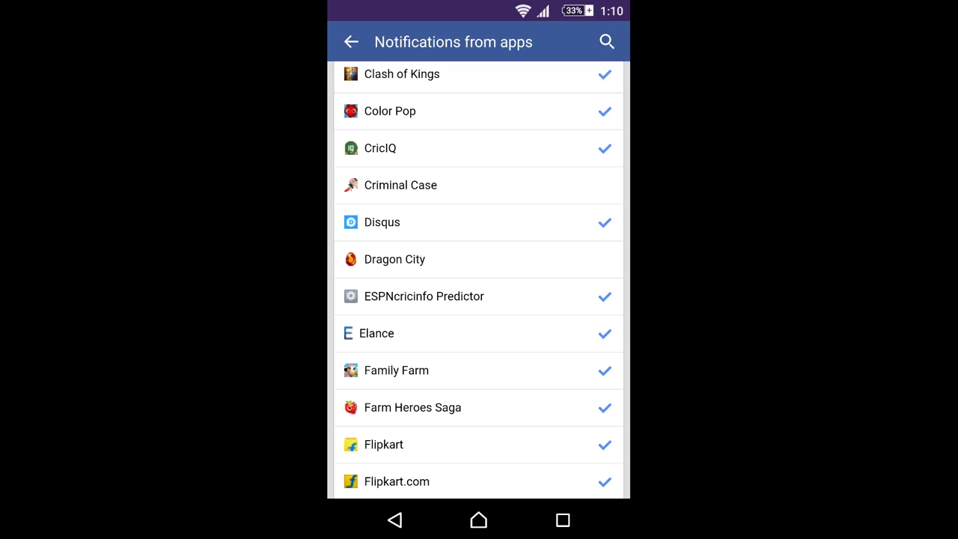
scroll("down", 3)
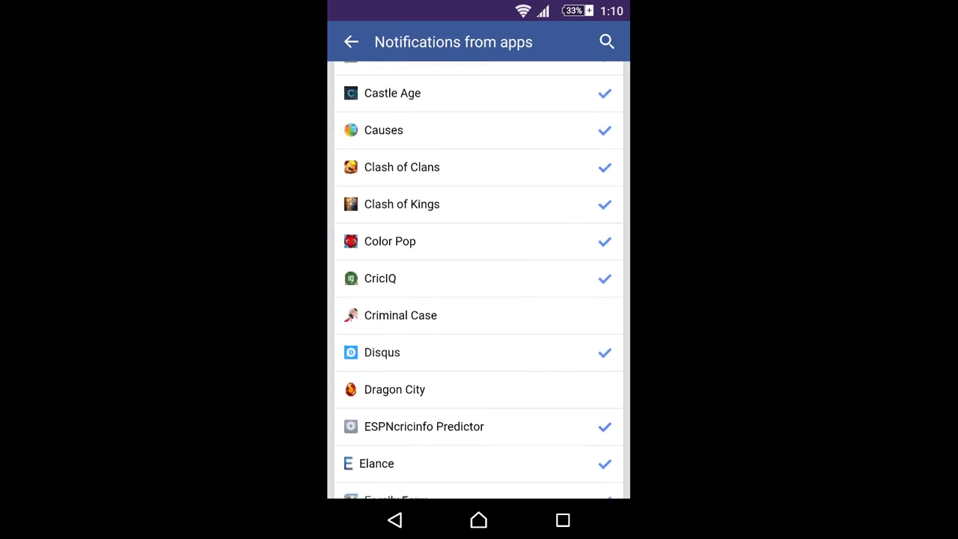
scroll("down", 3)
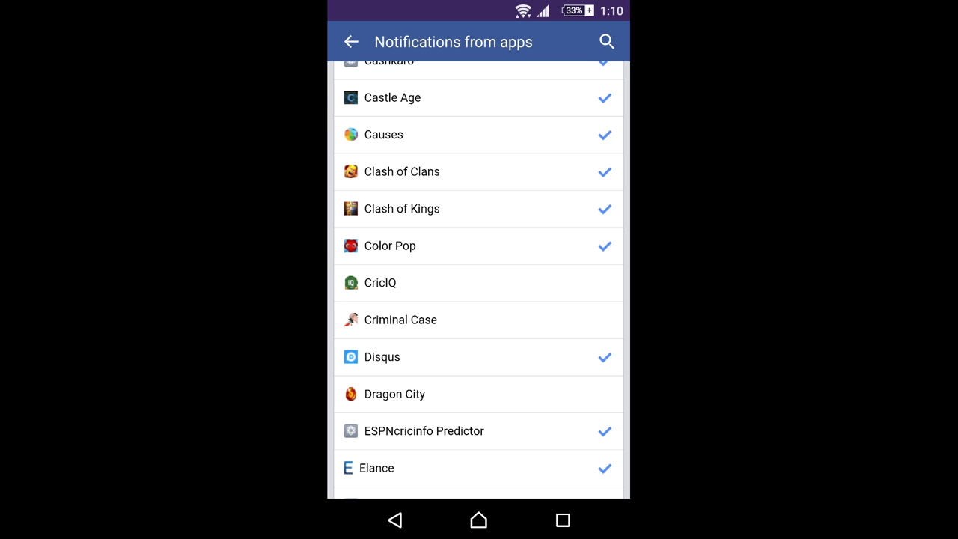
scroll("down", 3)
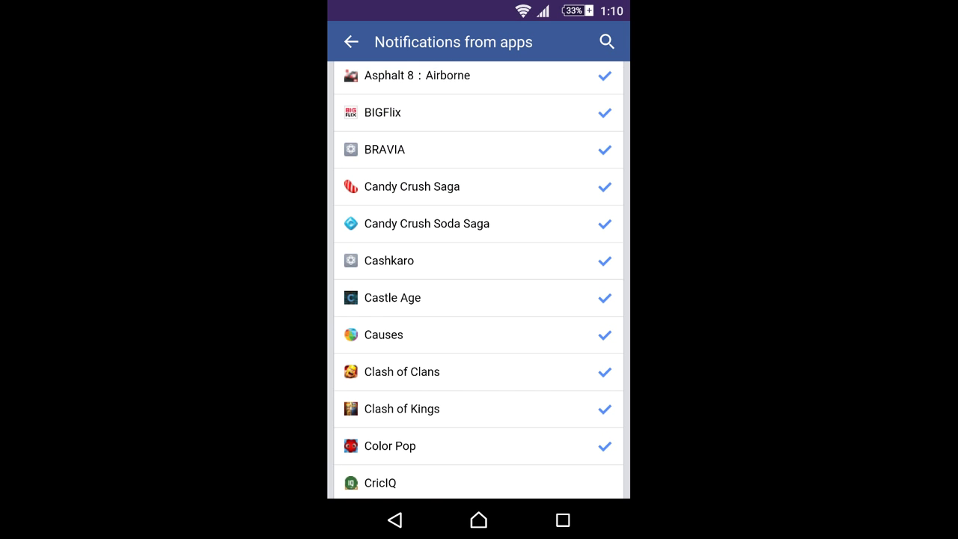
scroll("down", 3)
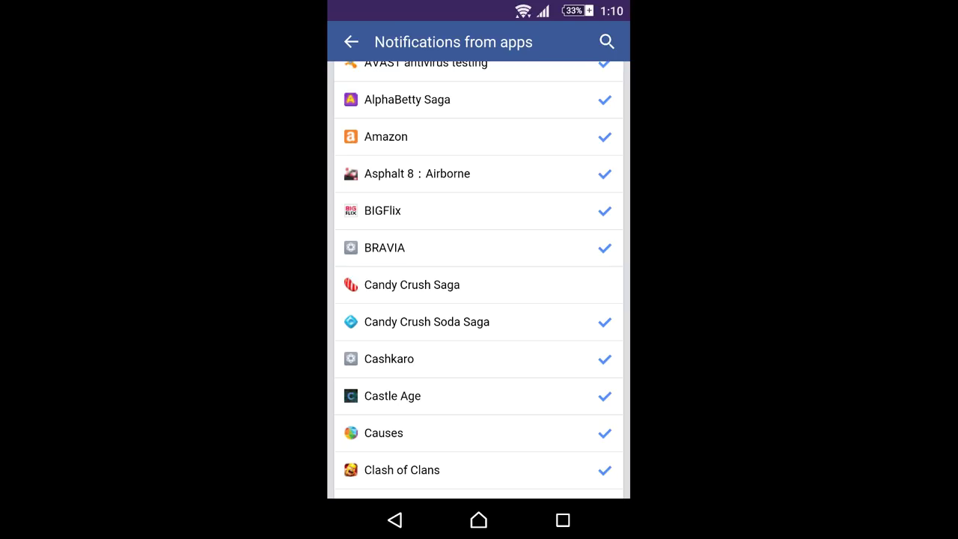
left_click(605, 321)
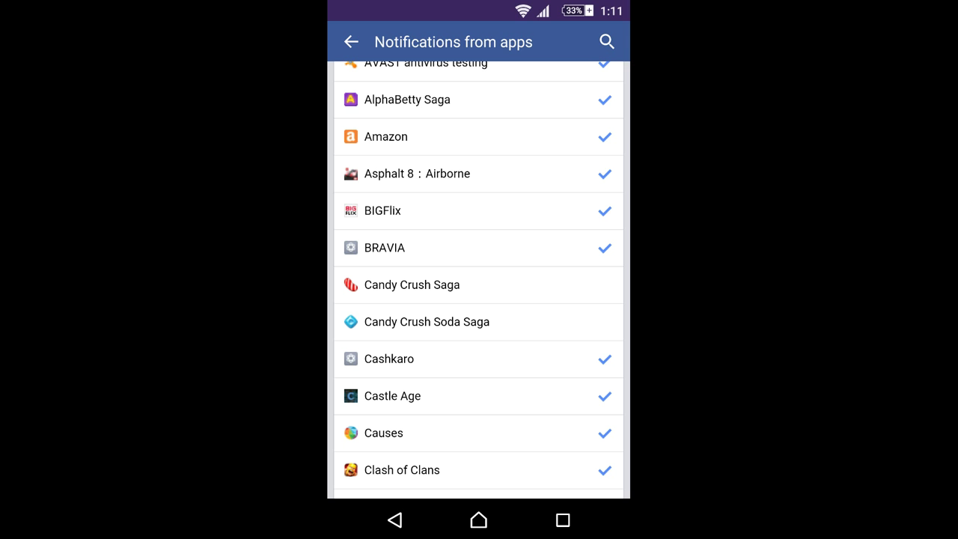
Back out of the app notification list through Privacy Shortcuts to the main menu.
left_click(351, 42)
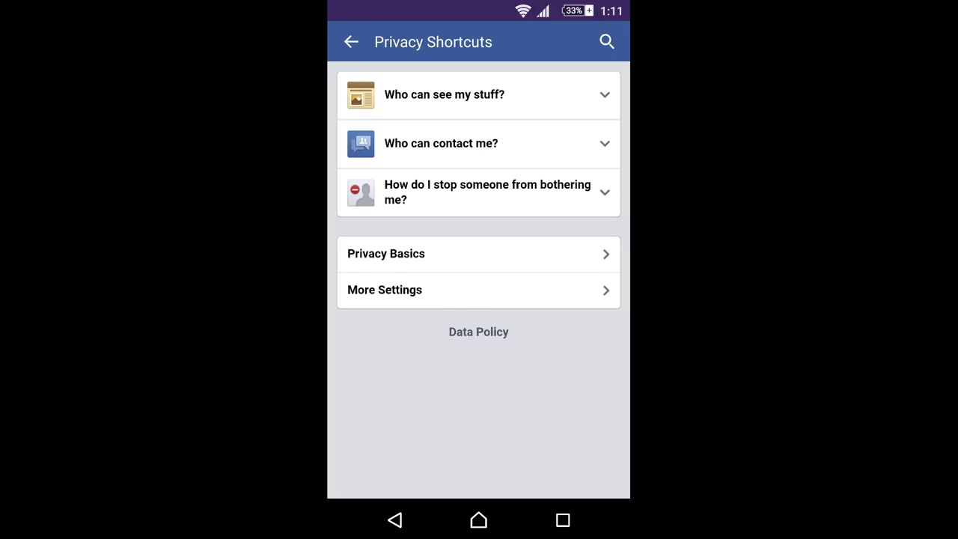
left_click(351, 42)
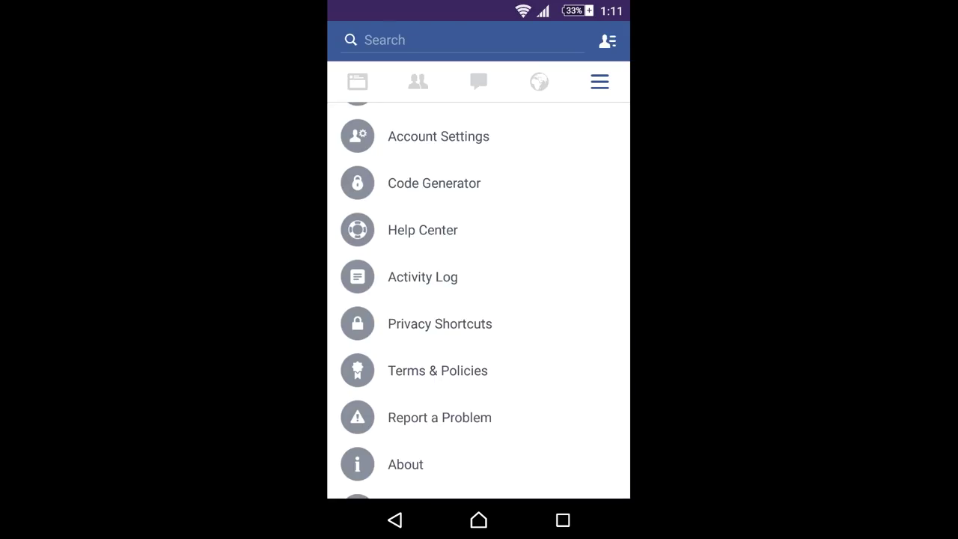